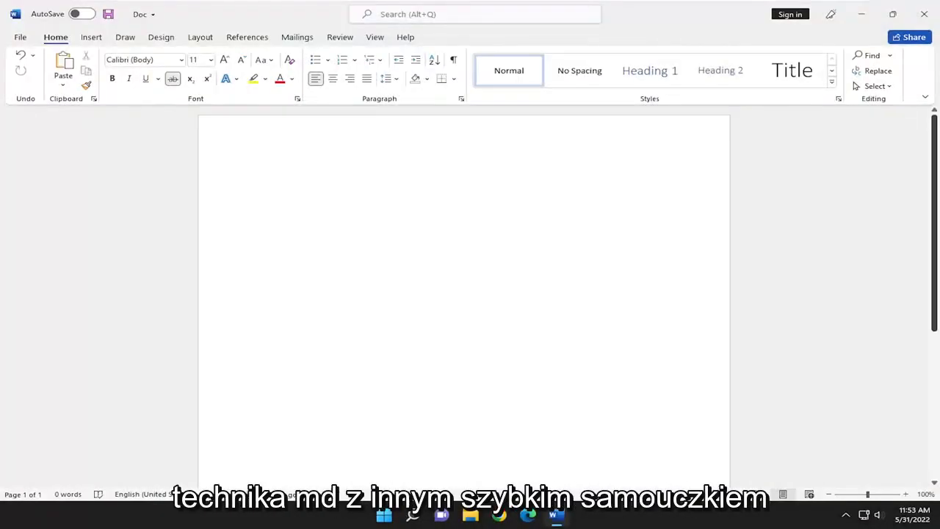
Write the number 23 on the blank page and switch subscript on after it
click(260, 176)
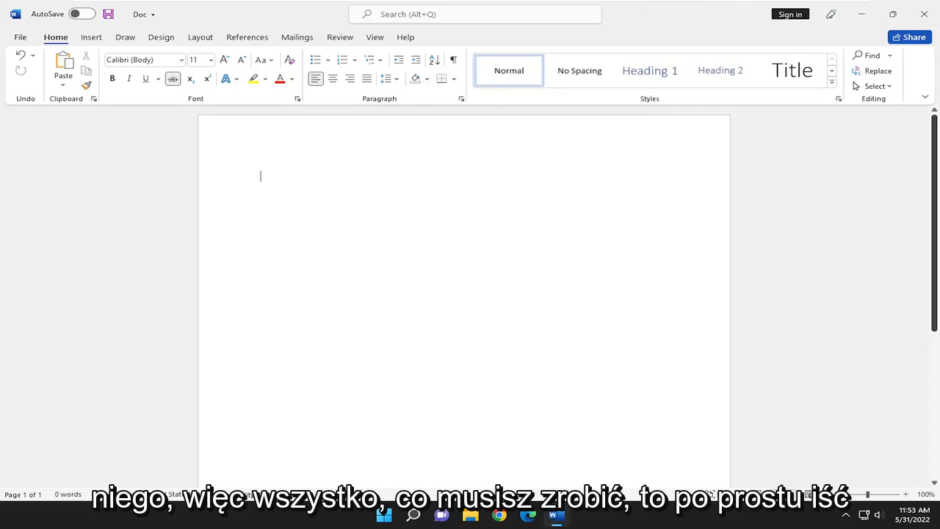
text(23)
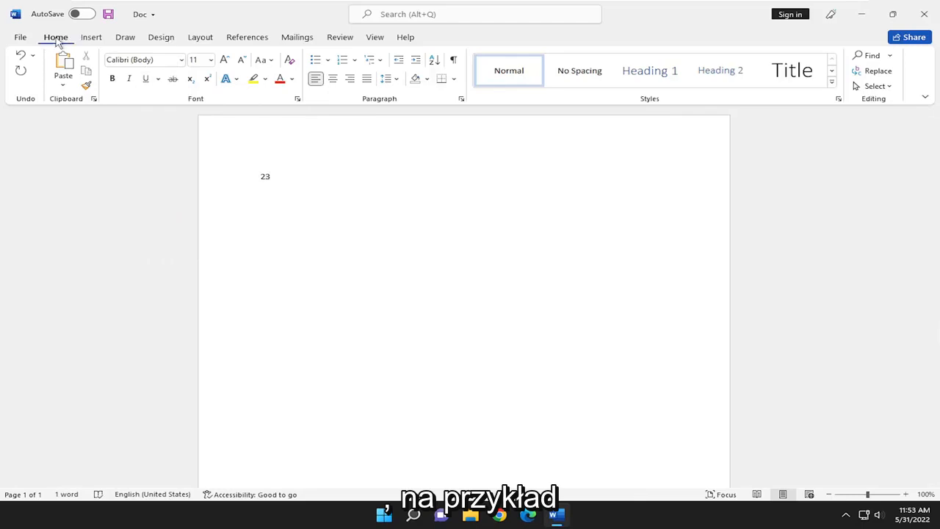
mouse_move(190, 79)
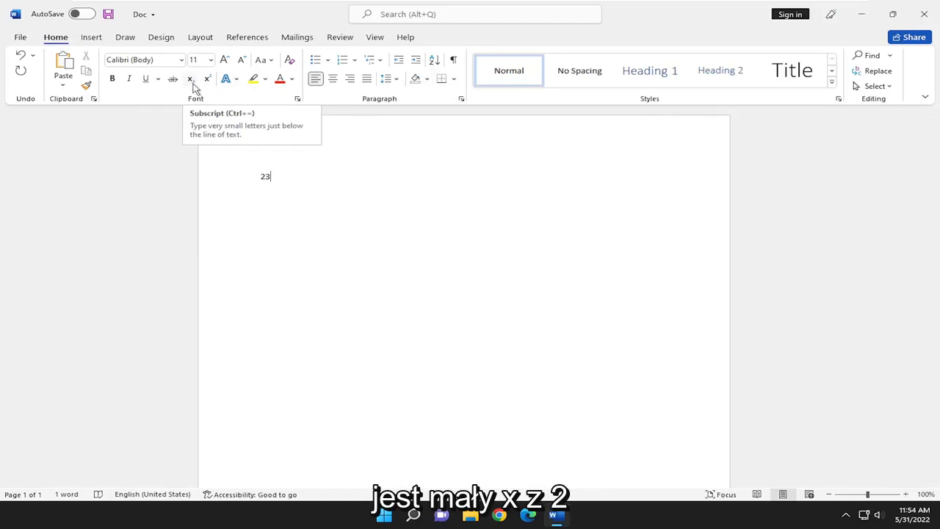
click(190, 79)
text(4)
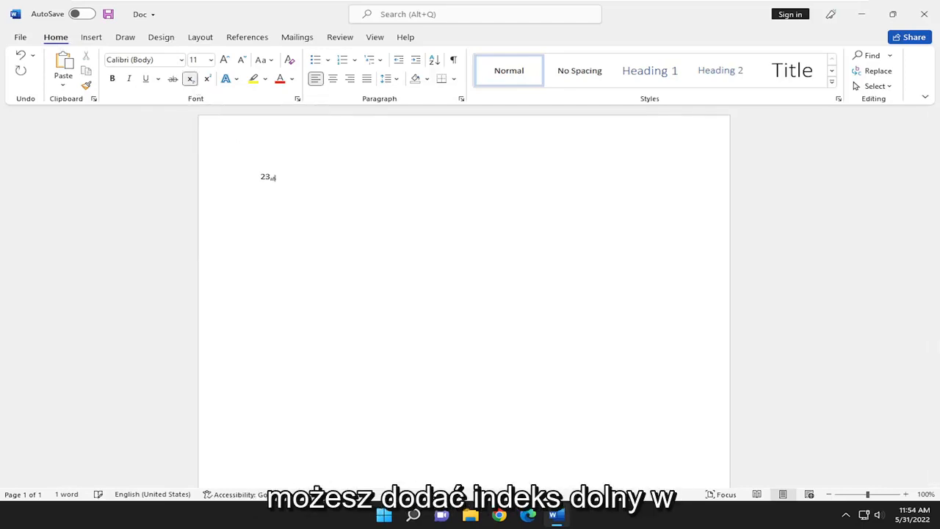
Replace the subscript text with a superscript 23 beside the number
text(absolute)
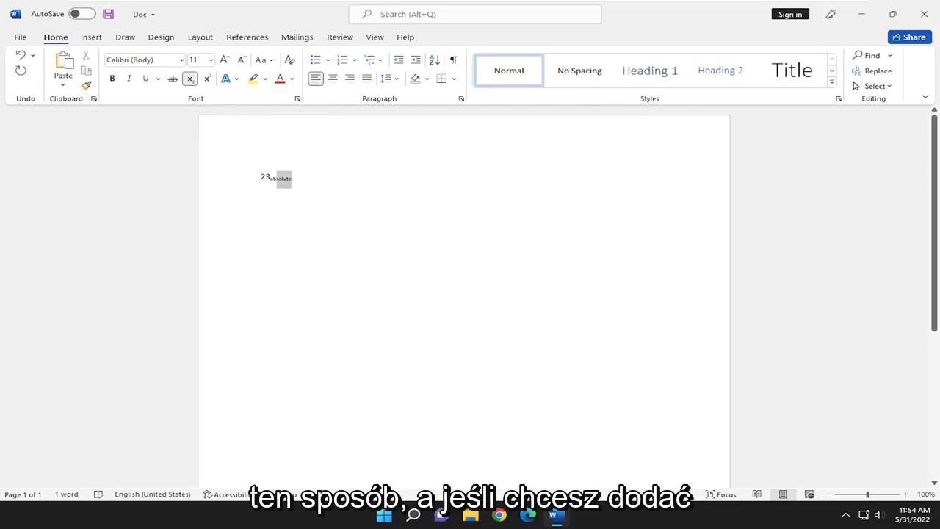
click(189, 78)
text(232)
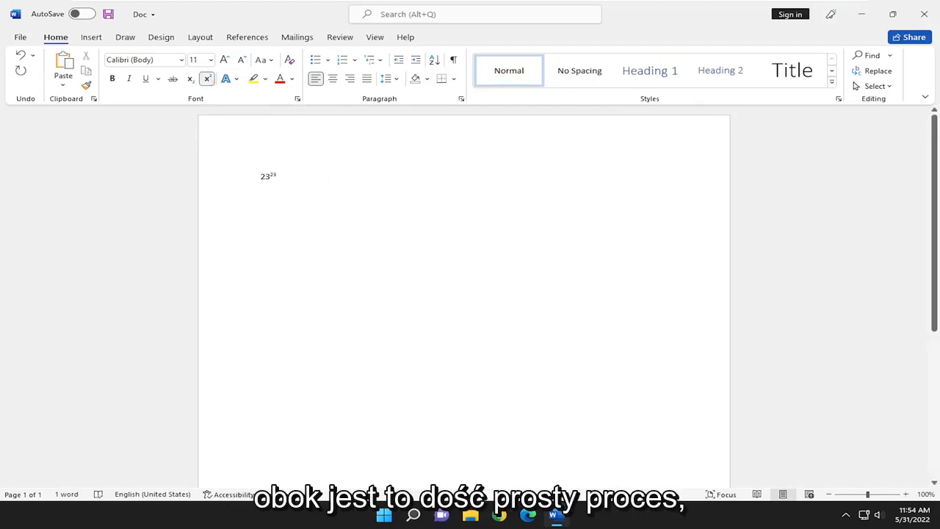
text(3)
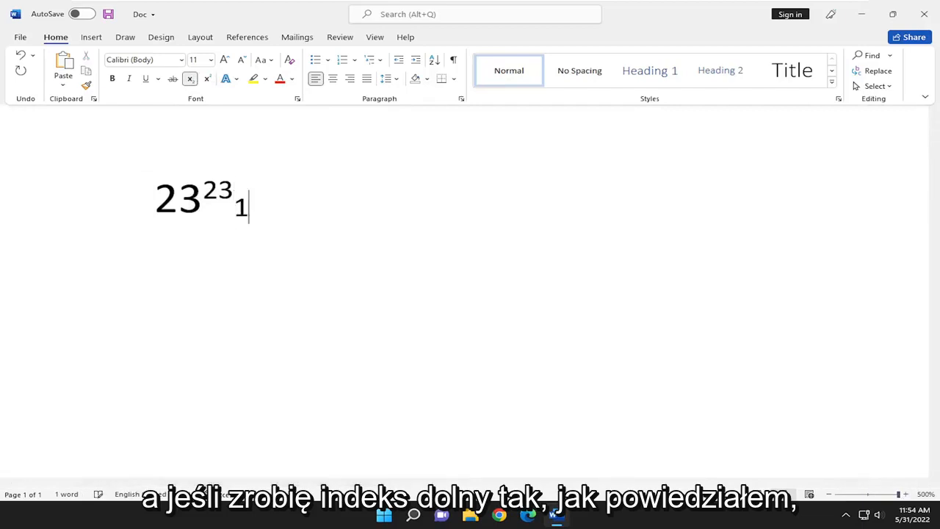
Complete the subscript 12 after the superscript and zoom back out to the page
text(2)
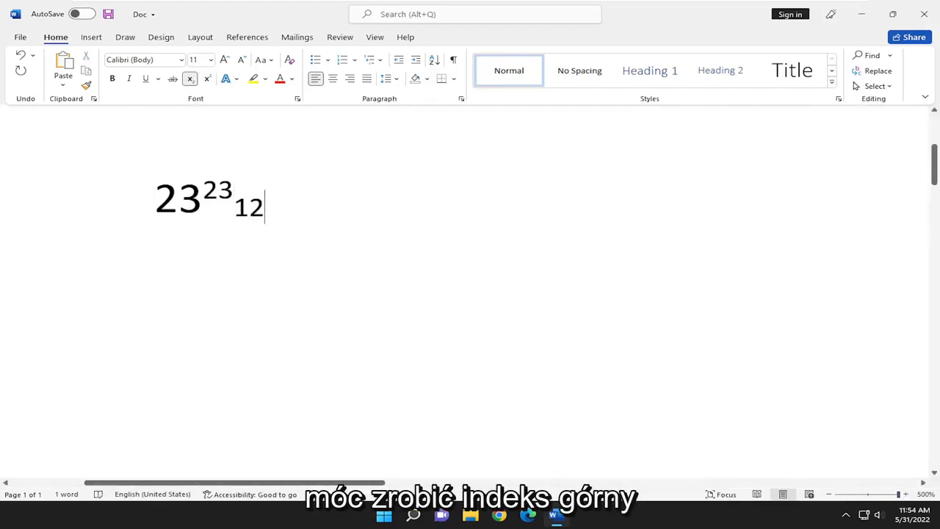
mouse_move(206, 78)
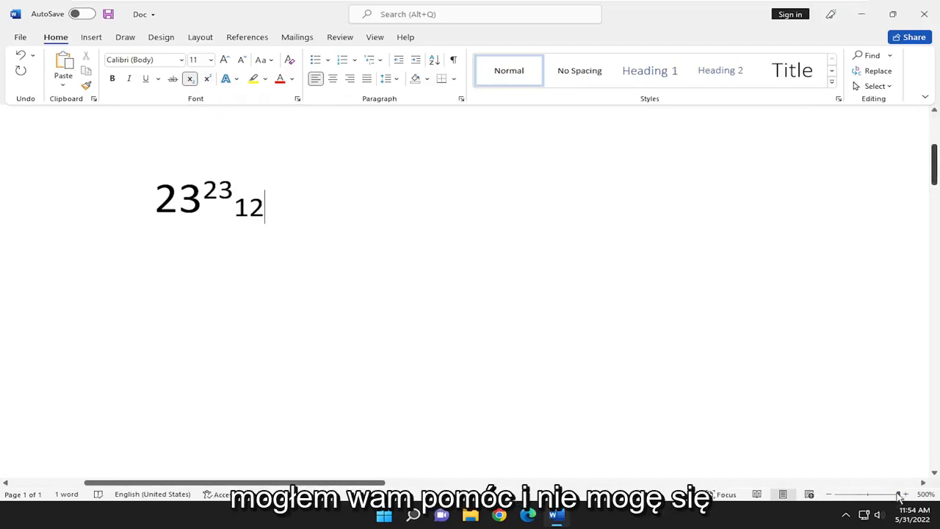
click(829, 494)
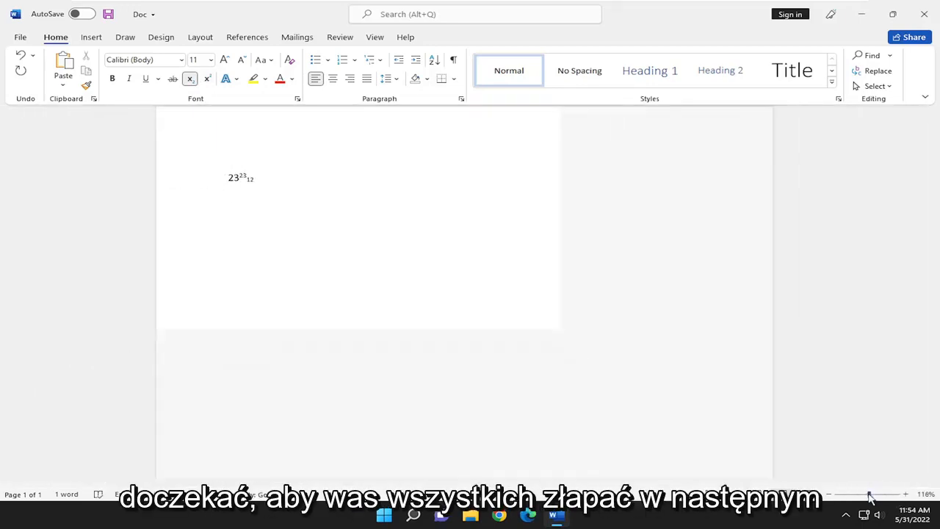